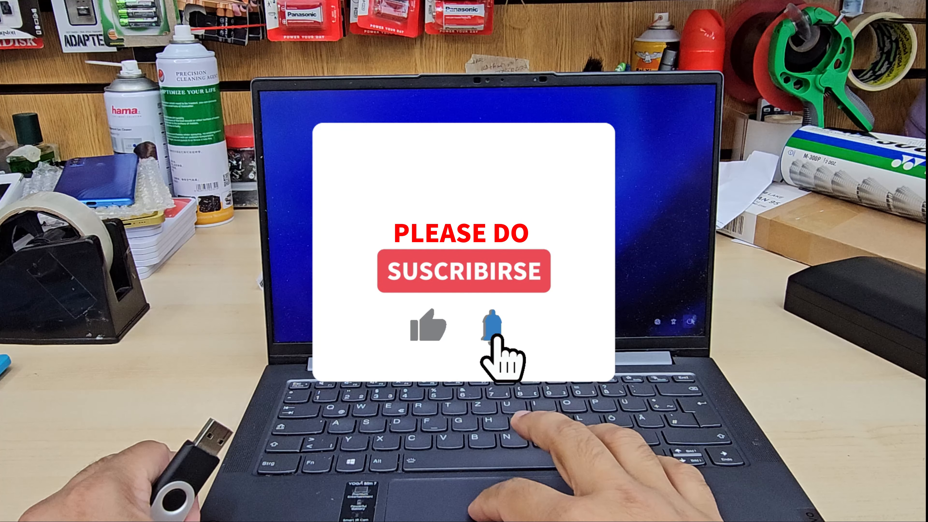
- Shut down Windows from the Start menu with the USB installer stick ready
{"action": "left_click", "coordinate": [494, 325]}
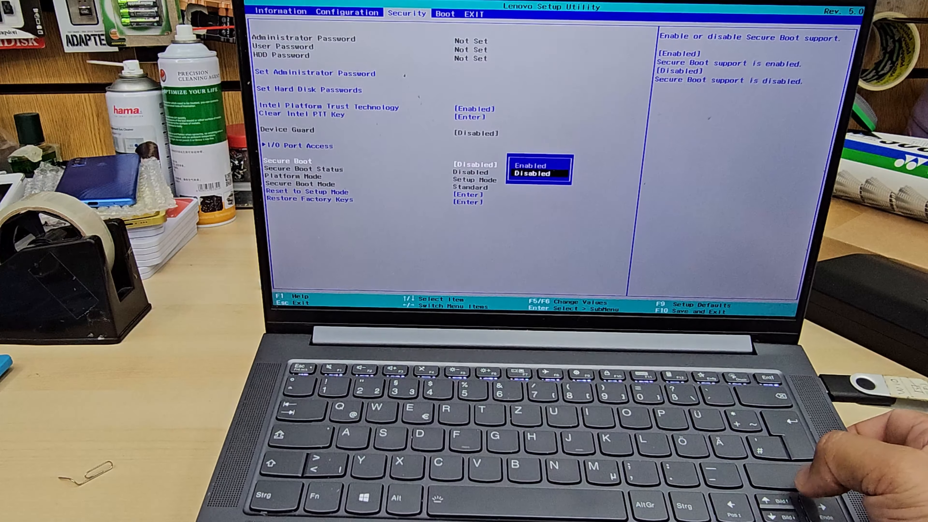
- Confirm Secure Boot as Disabled on the Security settings page
{"action": "key", "text": "up"}
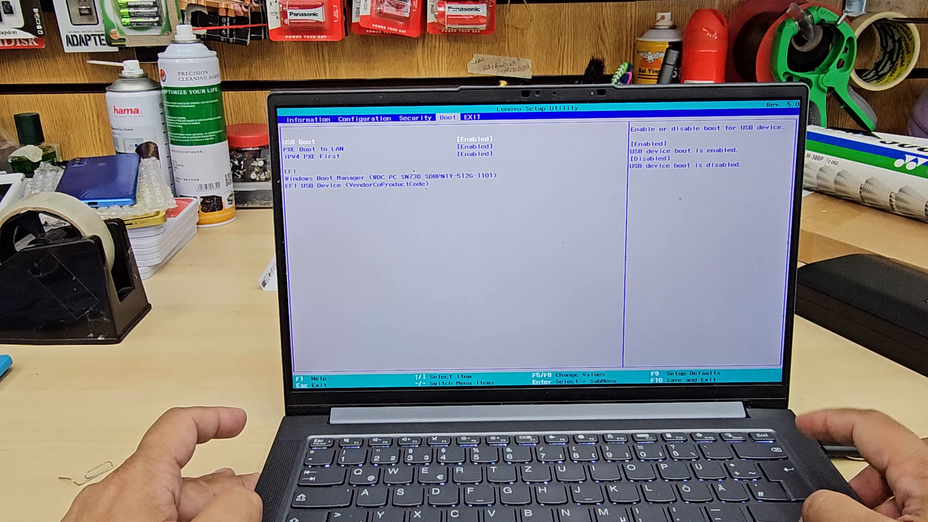
- Toggle USB Boot to Enabled, move into the EFI boot device list and save with F10
{"action": "key", "text": "enter"}
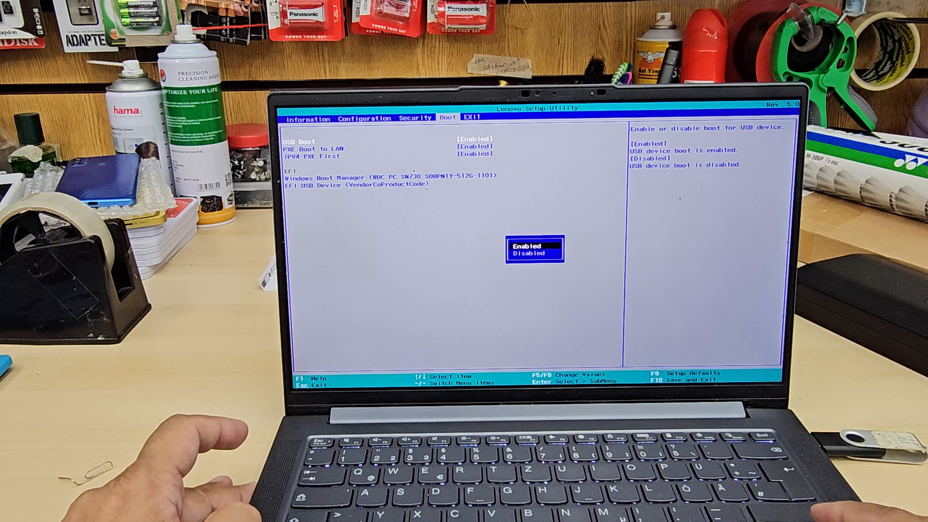
{"action": "key", "text": "Down"}
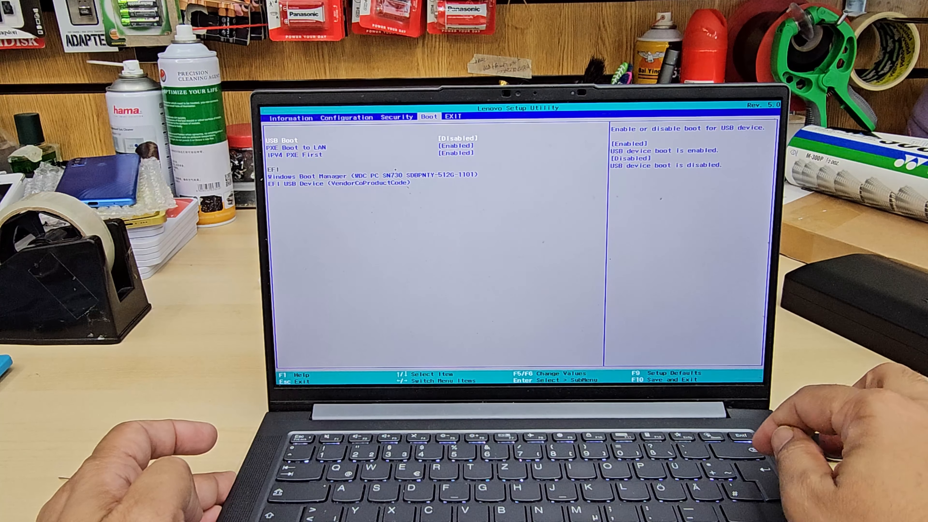
{"action": "key", "text": "enter"}
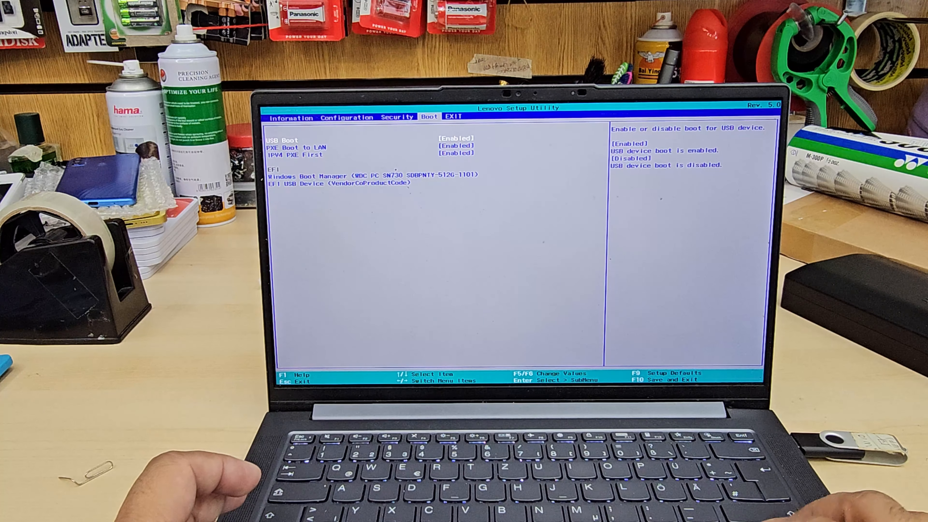
{"action": "key", "text": "Down"}
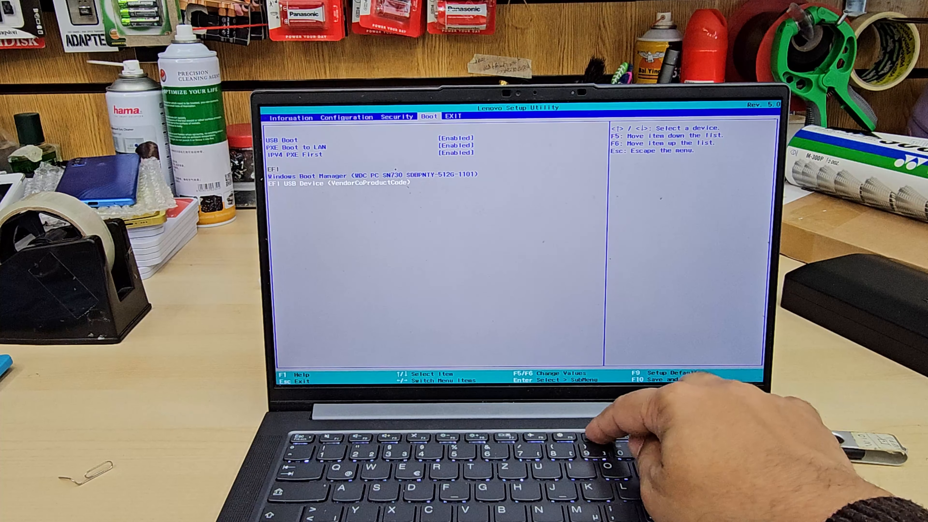
{"action": "key", "text": "f10"}
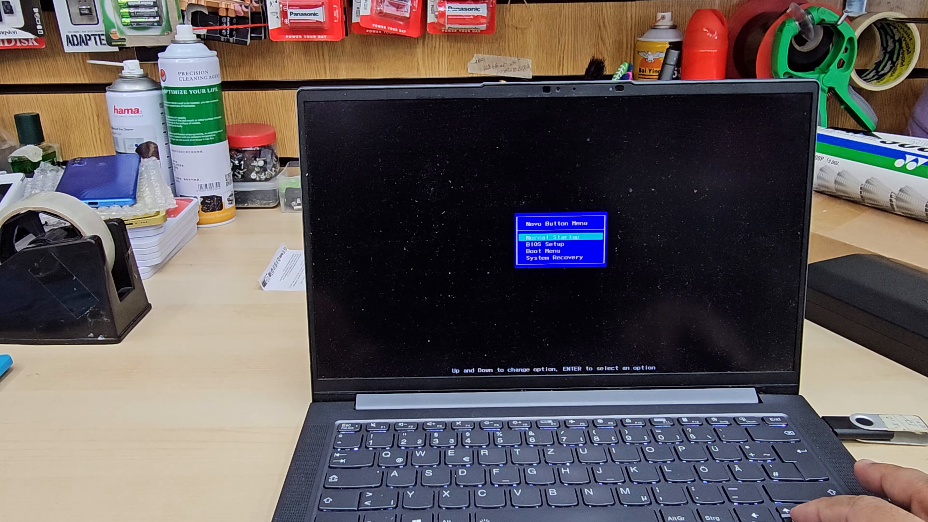
- Choose Boot Menu from the Novo Button Menu to pick the startup device
{"action": "key", "text": "Down"}
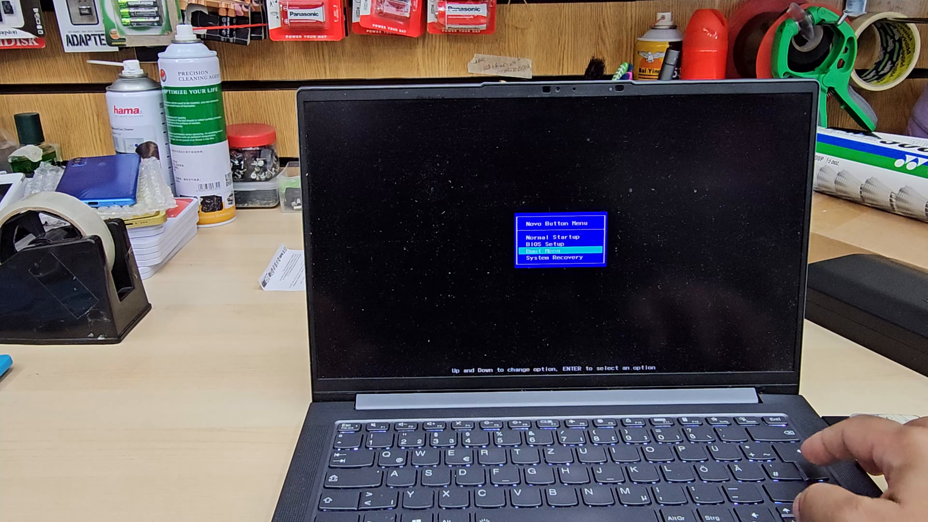
{"action": "key", "text": "enter"}
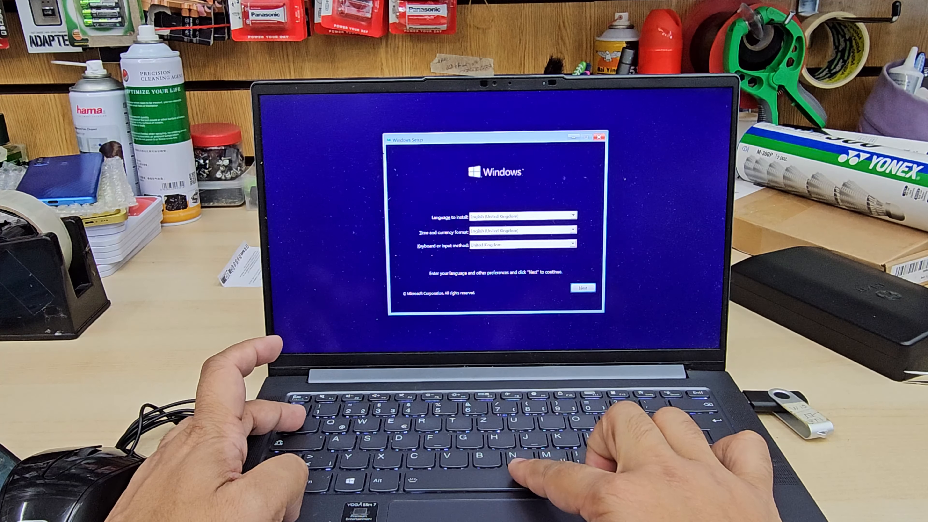
- Confirm the language preferences and start the installation with Install now
{"action": "left_click", "coordinate": [582, 288]}
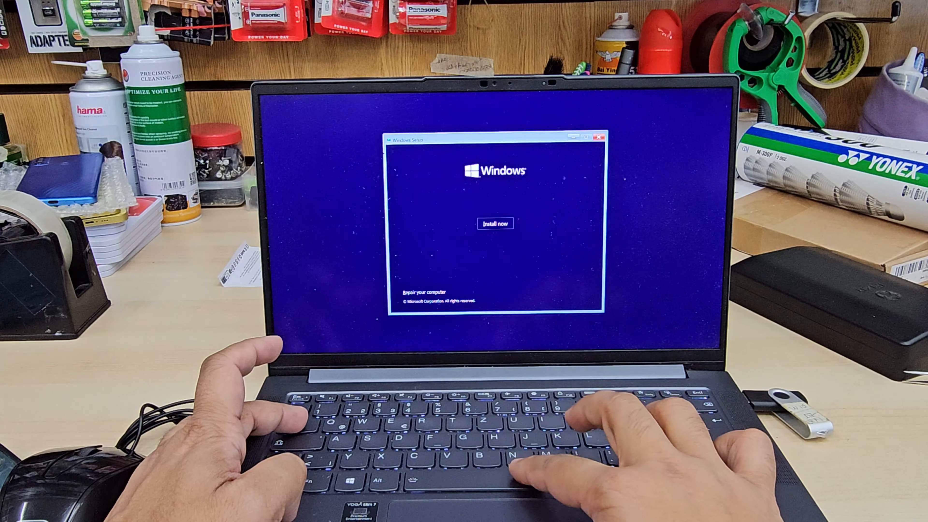
{"action": "left_click", "coordinate": [495, 223]}
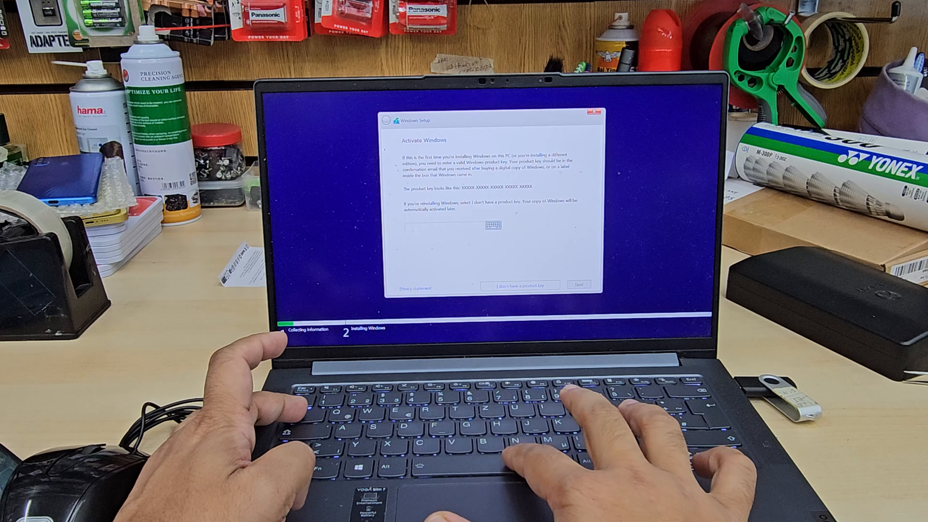
- Skip the product key and choose Windows 10 Pro as the edition to install
{"action": "left_click", "coordinate": [520, 285]}
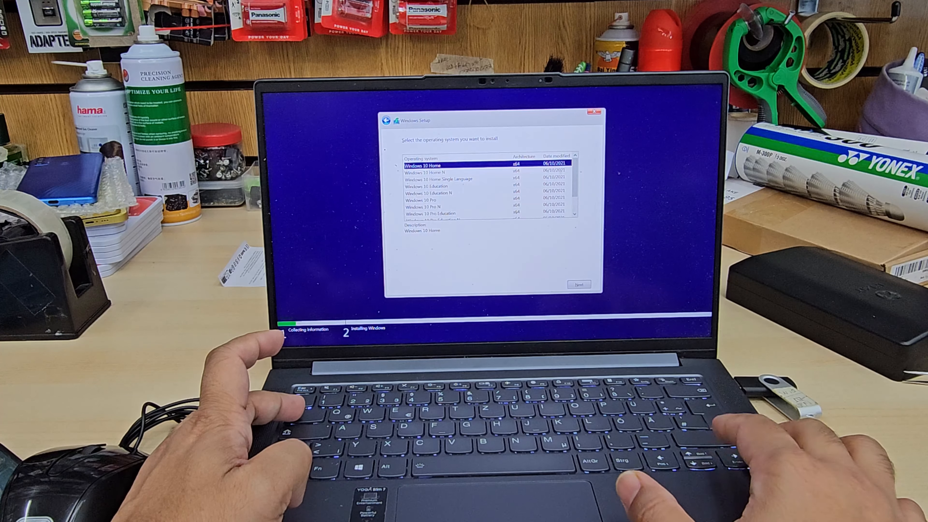
{"action": "left_click", "coordinate": [422, 200]}
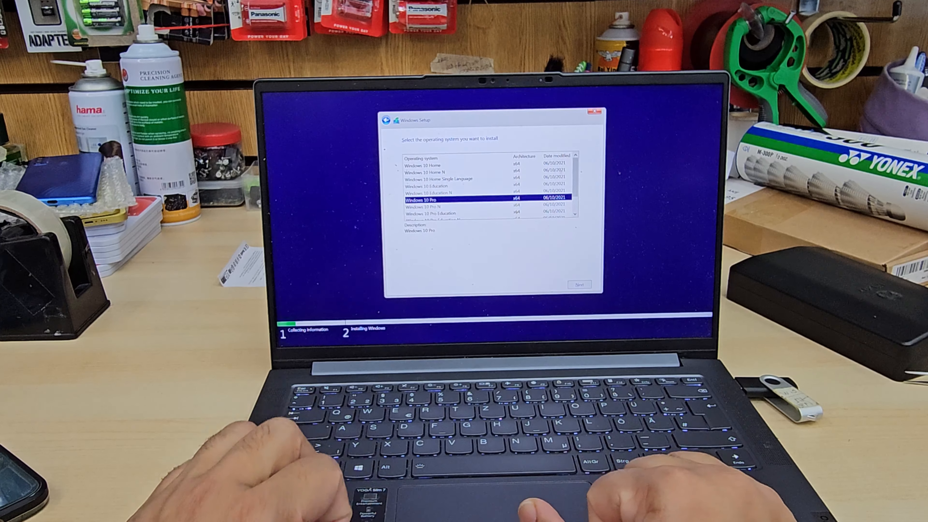
{"action": "left_click", "coordinate": [577, 283]}
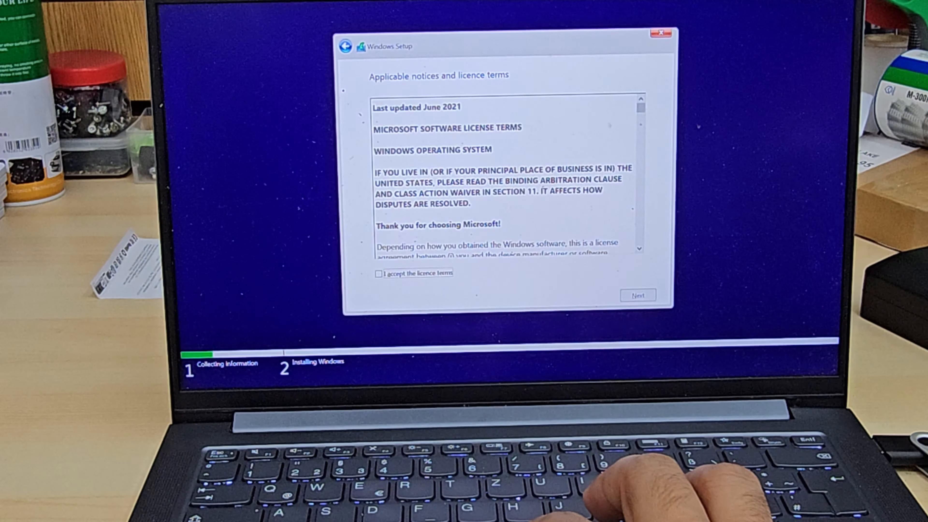
- Accept the licence terms and pick Drive 0 Partition 3: Windows-SSD as install location
{"action": "left_click", "coordinate": [379, 275]}
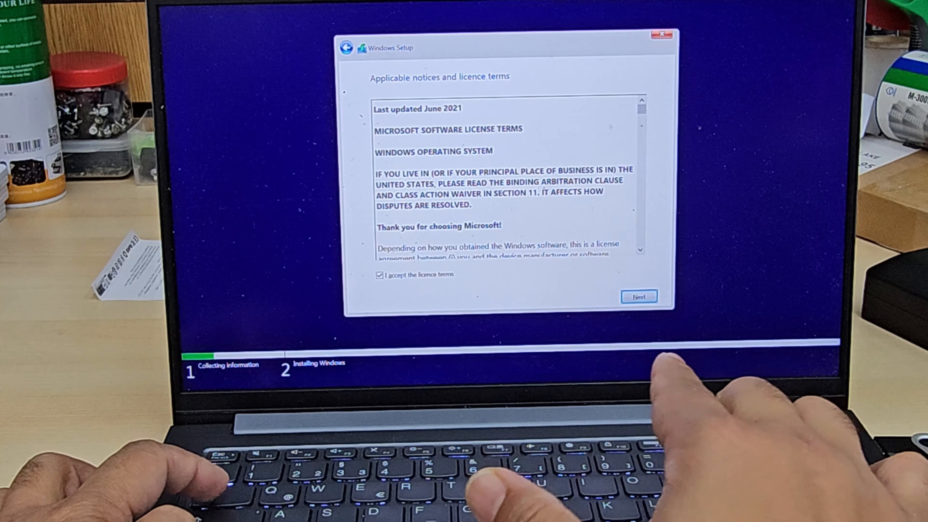
{"action": "left_click", "coordinate": [639, 296]}
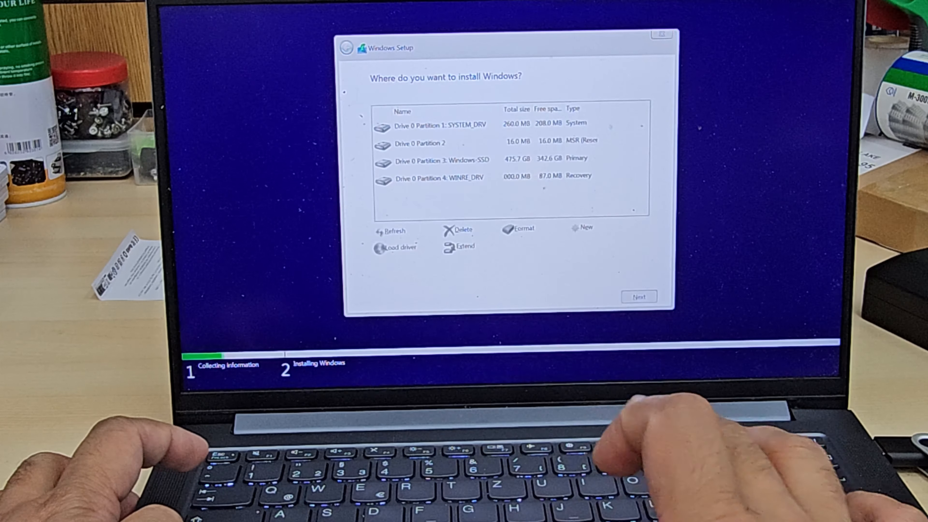
{"action": "left_click", "coordinate": [450, 158]}
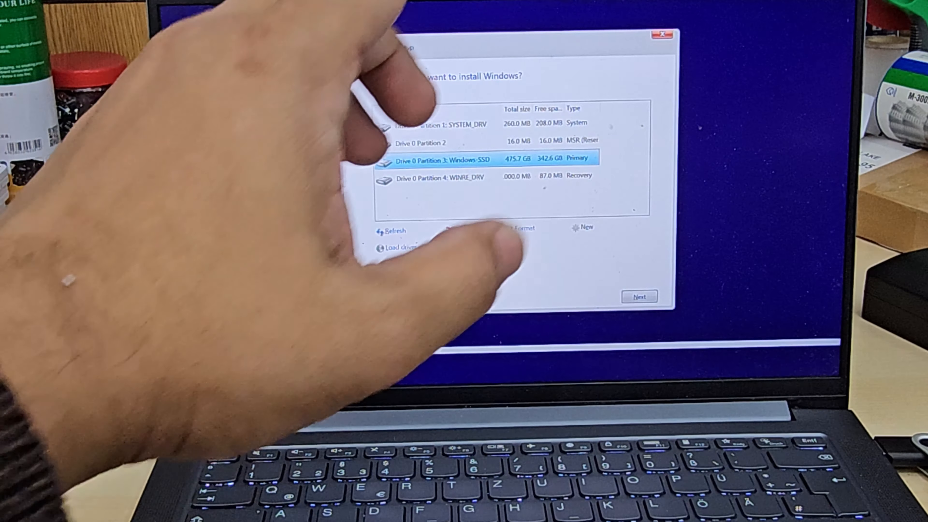